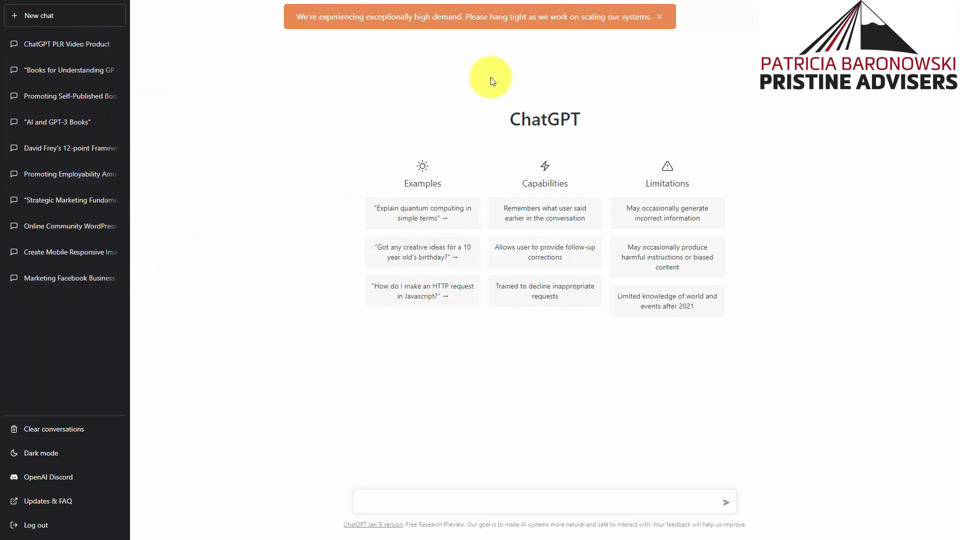
pyautogui.moveTo(647, 66)
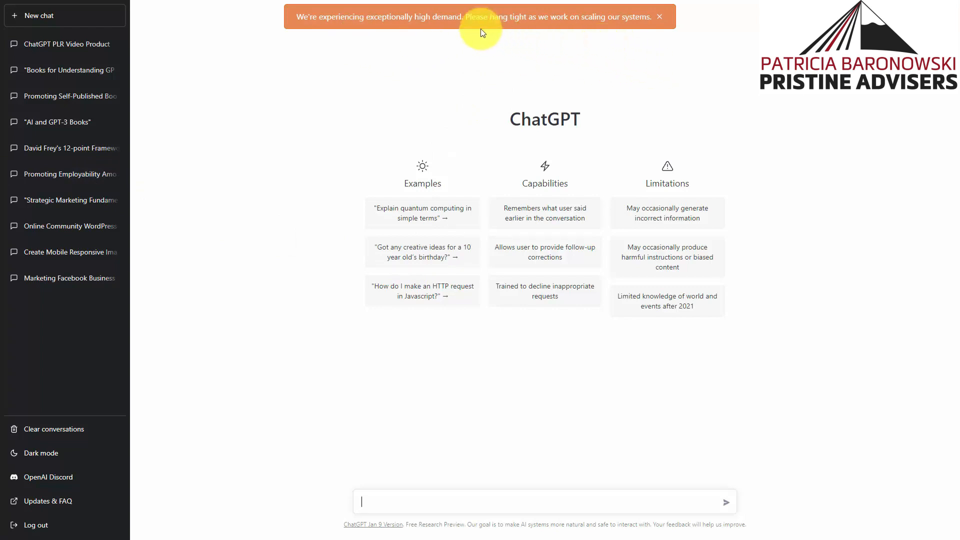
pyautogui.moveTo(455, 46)
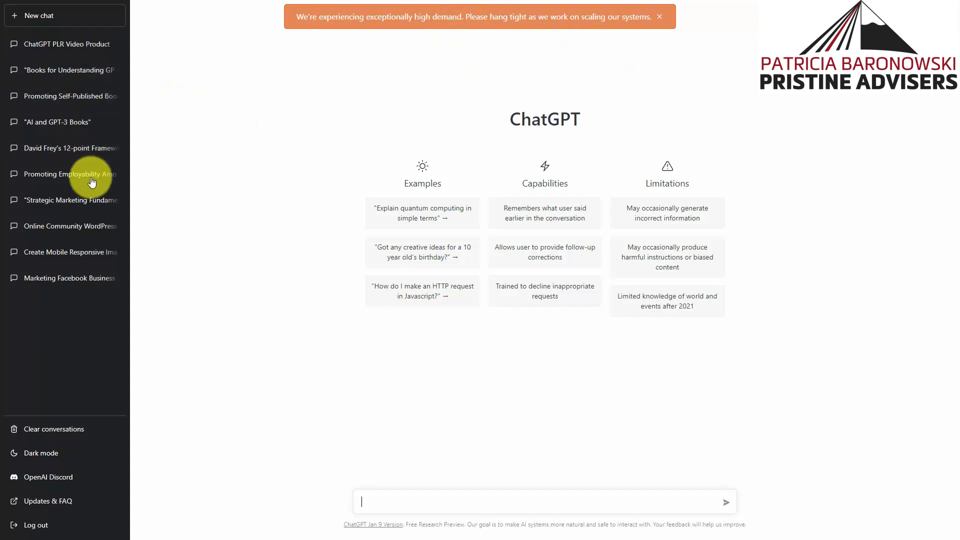
pyautogui.moveTo(85, 147)
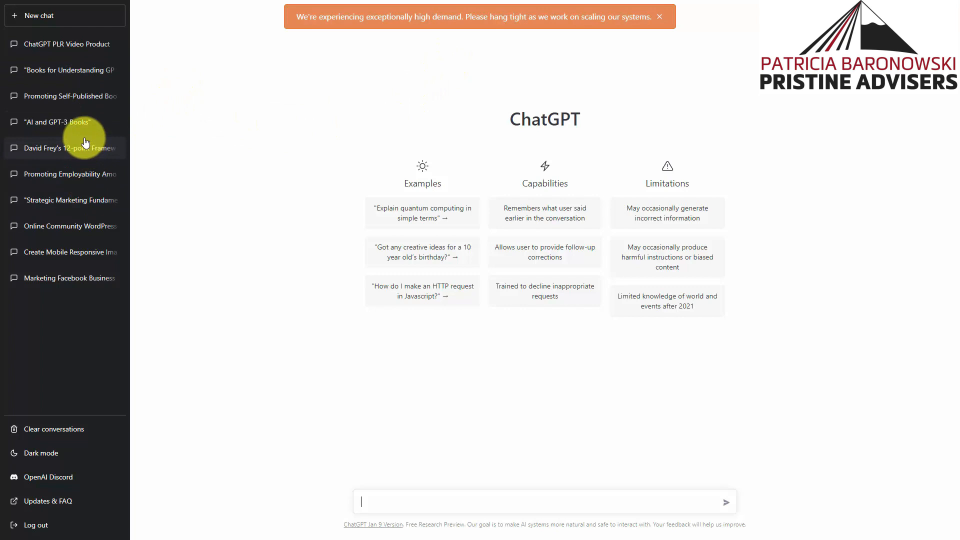
pyautogui.moveTo(190, 166)
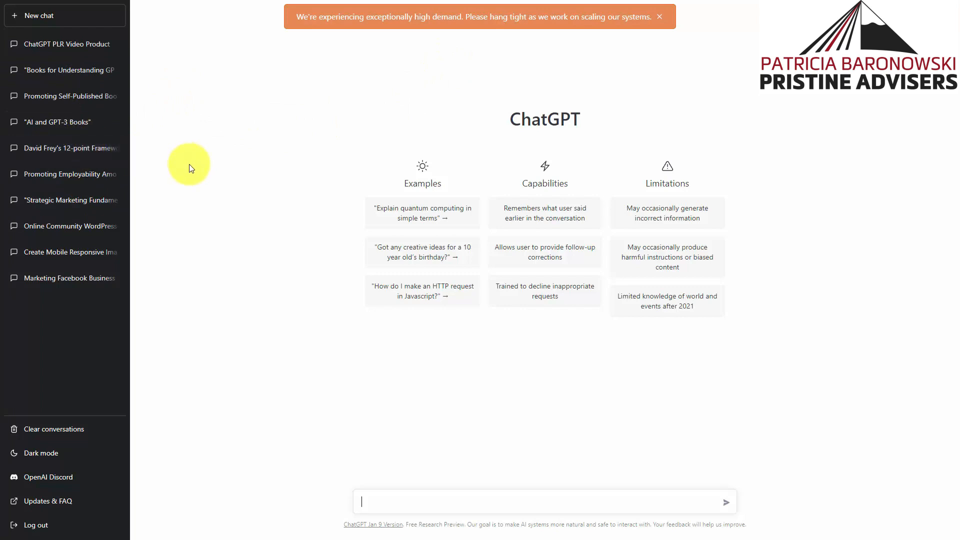
pyautogui.moveTo(534, 45)
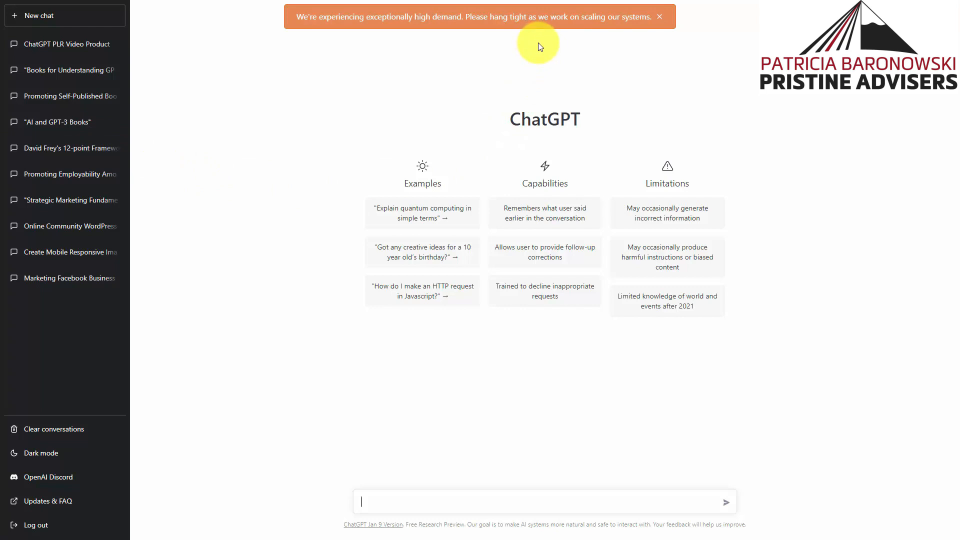
pyautogui.moveTo(520, 54)
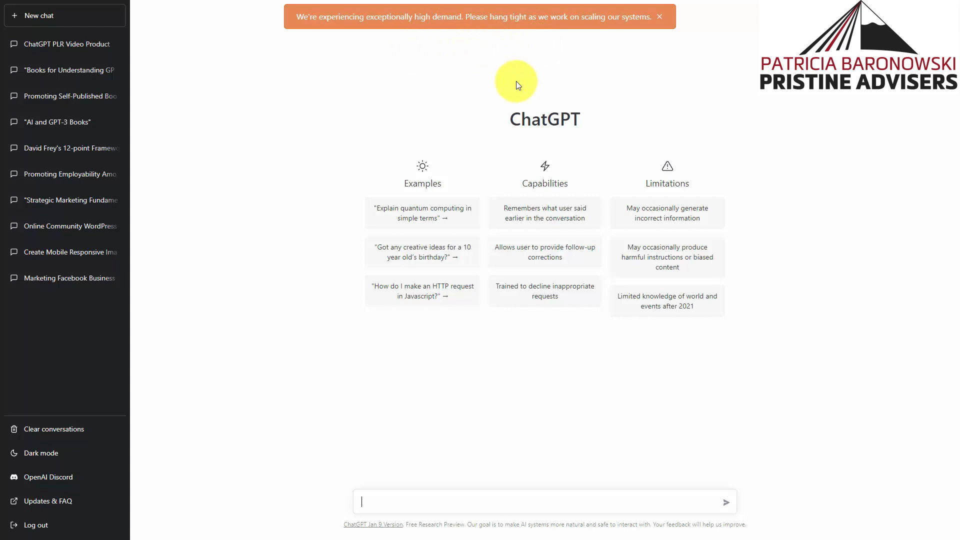
# - Leave 'FINAL DRAFT' typed in the message box, unsent, with focus on the prompt
pyautogui.write('FINAL DRAFT')
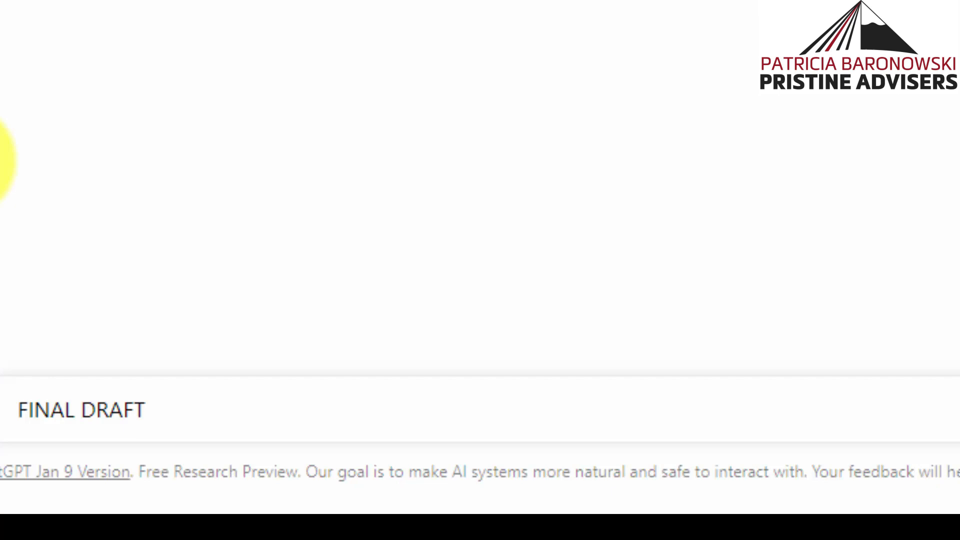
pyautogui.click(144, 409)
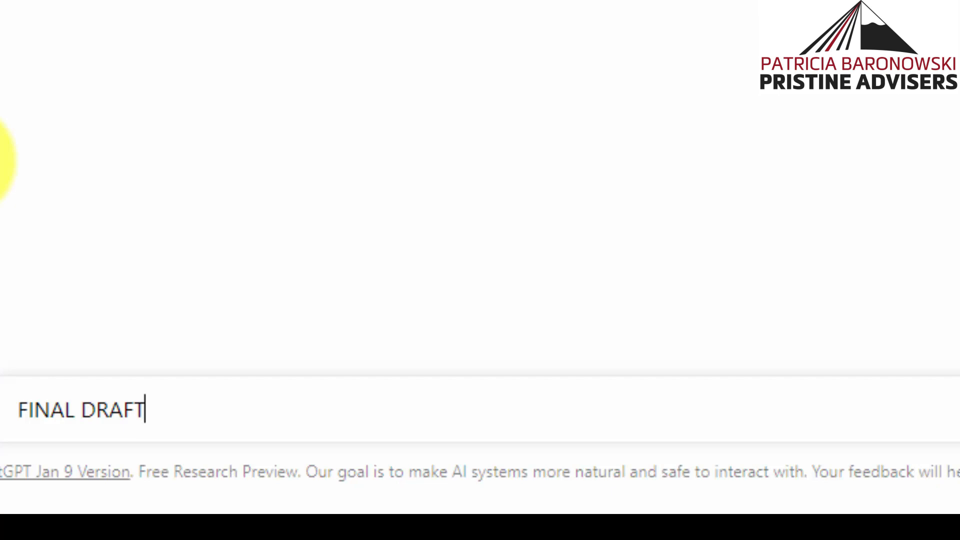